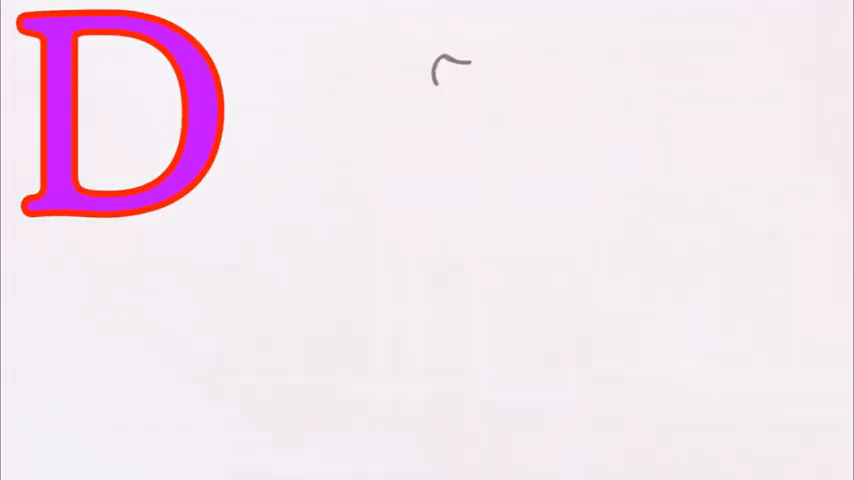
- Shrink the purple-and-red E to the top-left and start sketching a gray curve beside it
left_click_drag(450, 60, 480, 250)
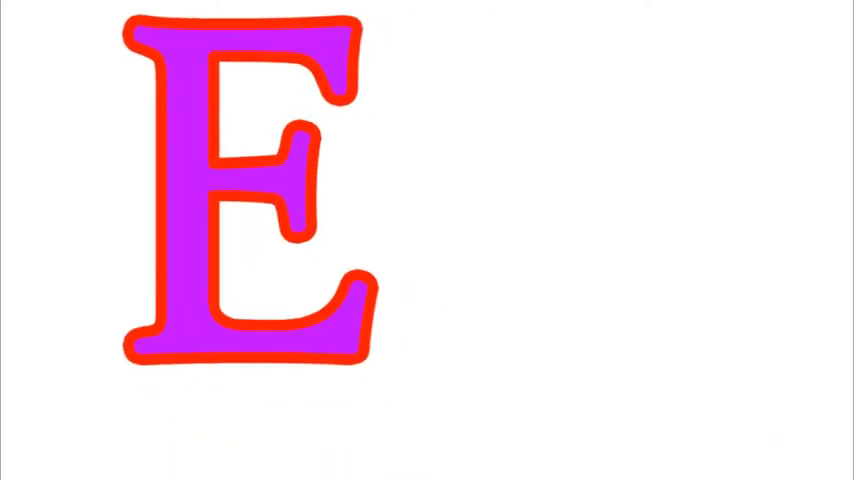
left_click_drag(450, 40, 620, 370)
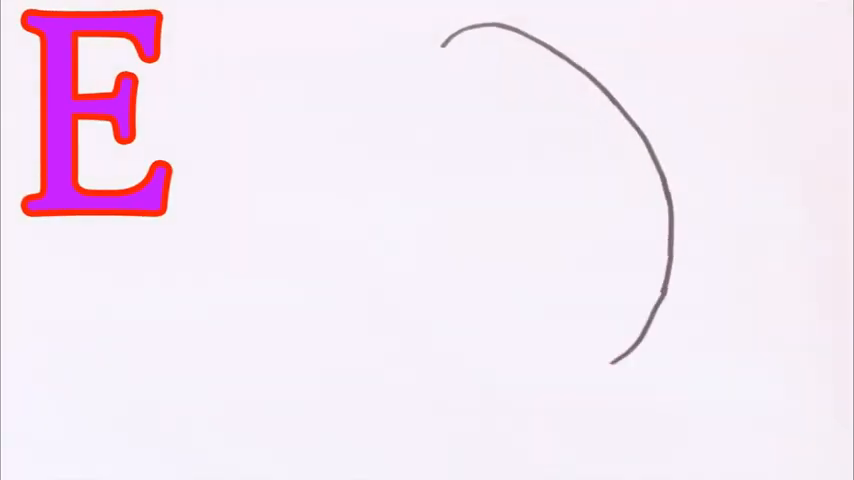